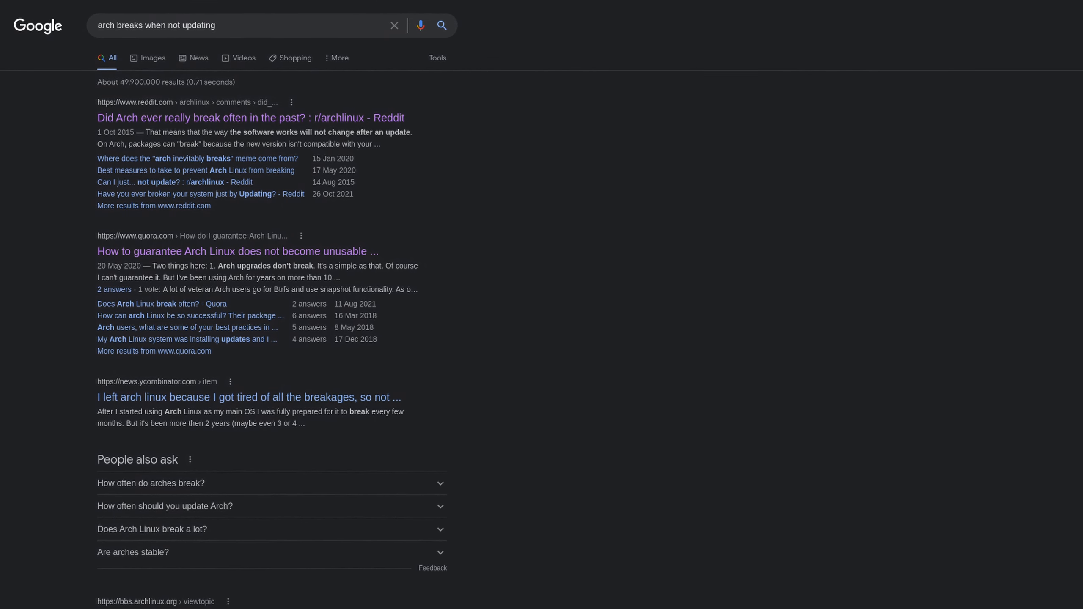
Step: Search Google for 'how often does debian update' and look through the results
text(how often does debian update)
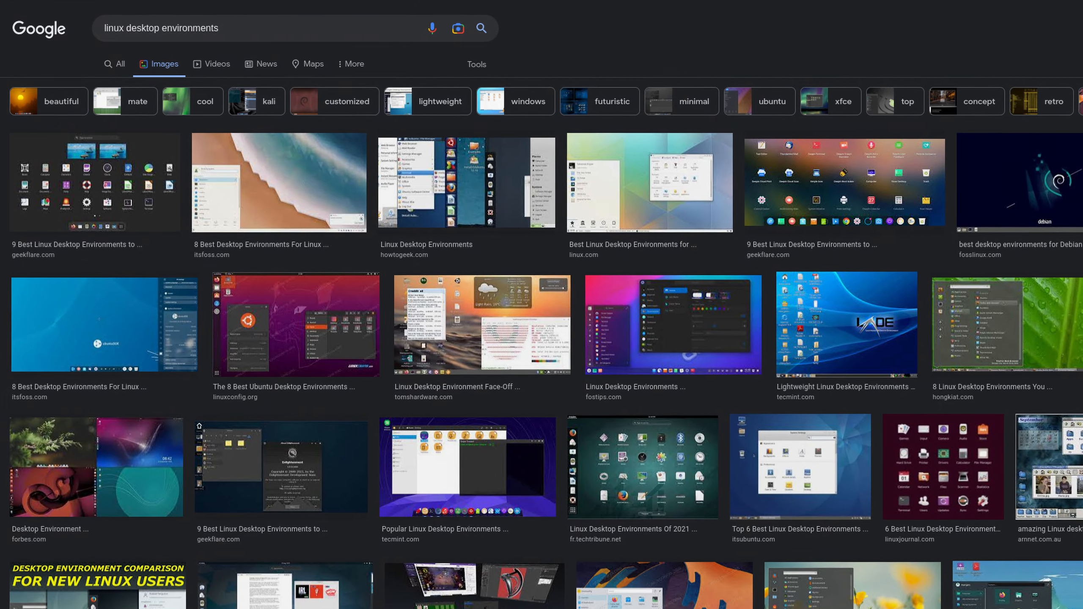
scroll(down, 3)
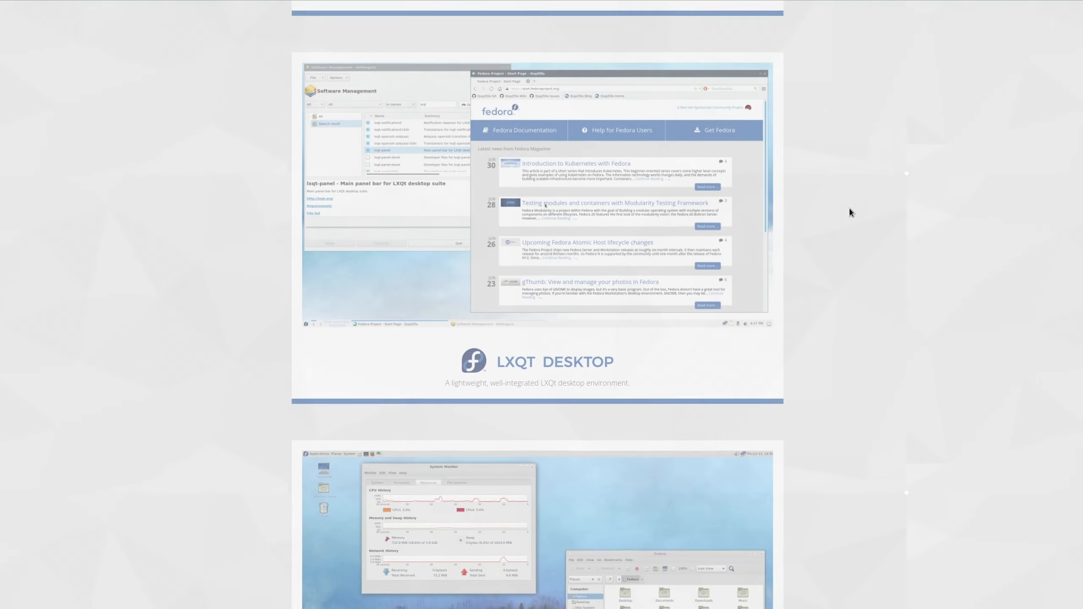
Step: Scroll the Fedora Spins page past LXQt to the Cinnamon Desktop spin
scroll(down, 3)
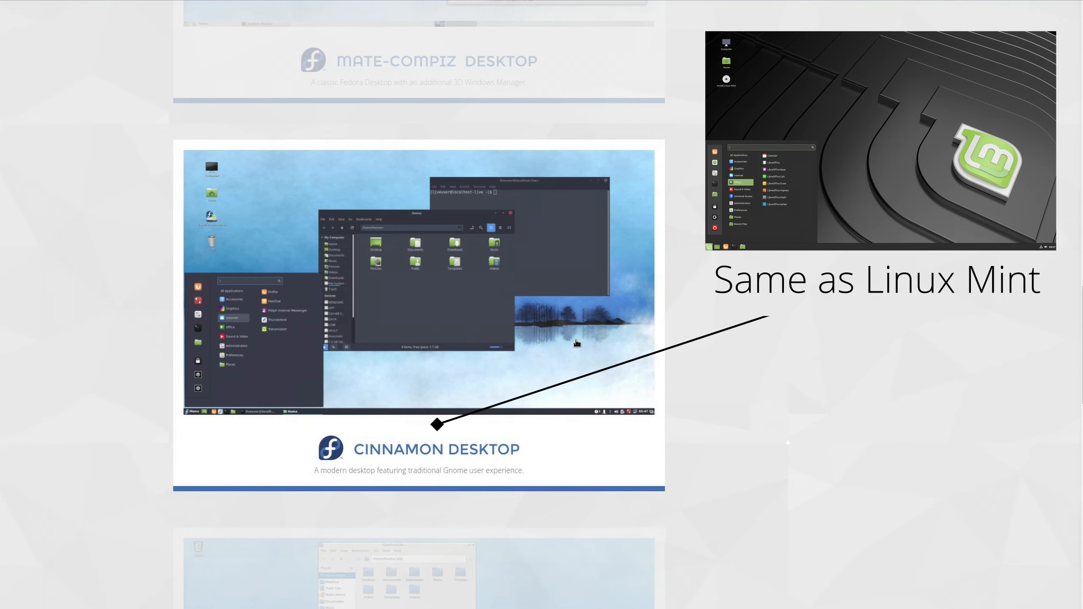
mouse_move(732, 346)
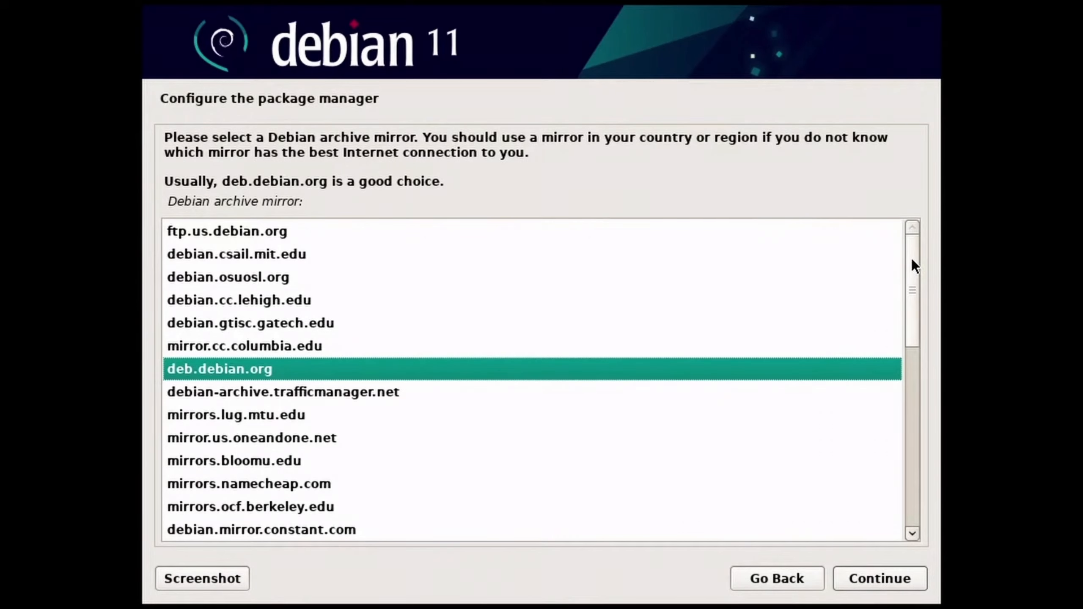
Step: Accept deb.debian.org as the archive mirror and continue with no HTTP proxy
scroll(down, 3)
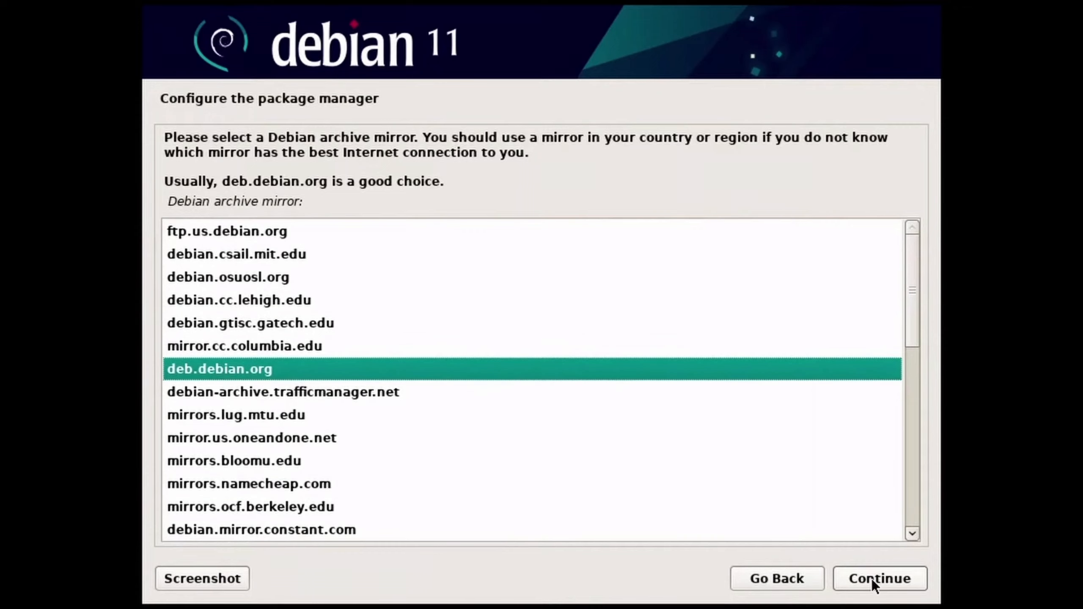
click(878, 578)
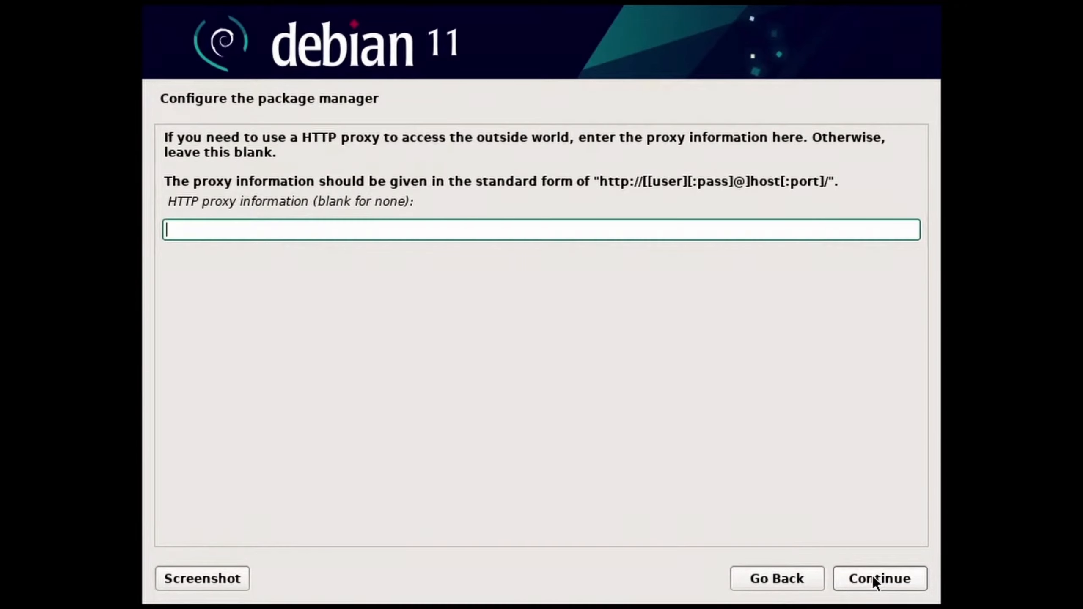
click(878, 578)
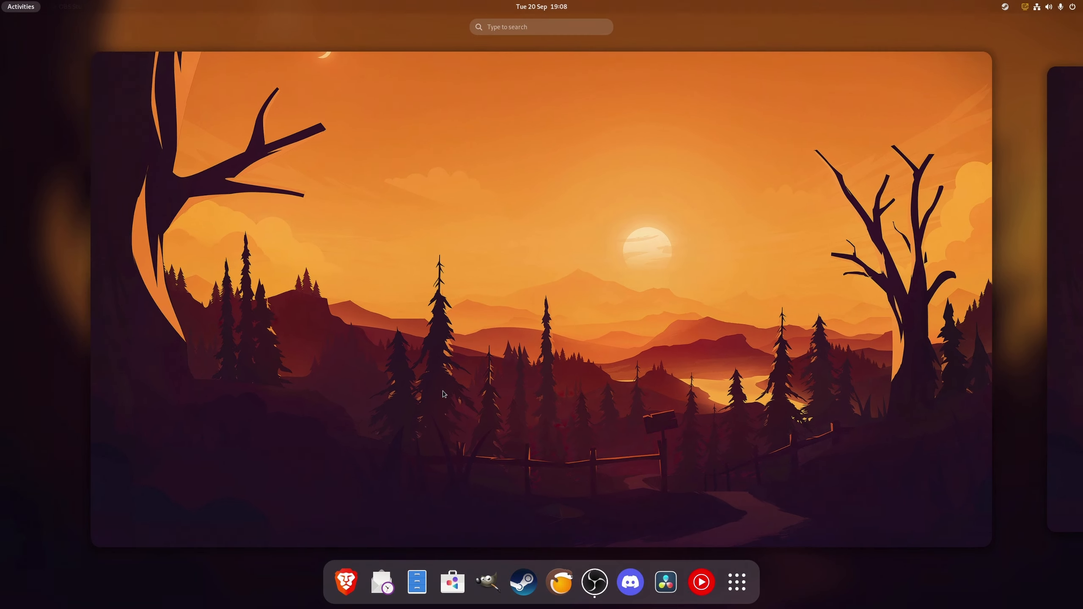
Step: Select the orange forest workspace in the GNOME Activities overview
click(736, 581)
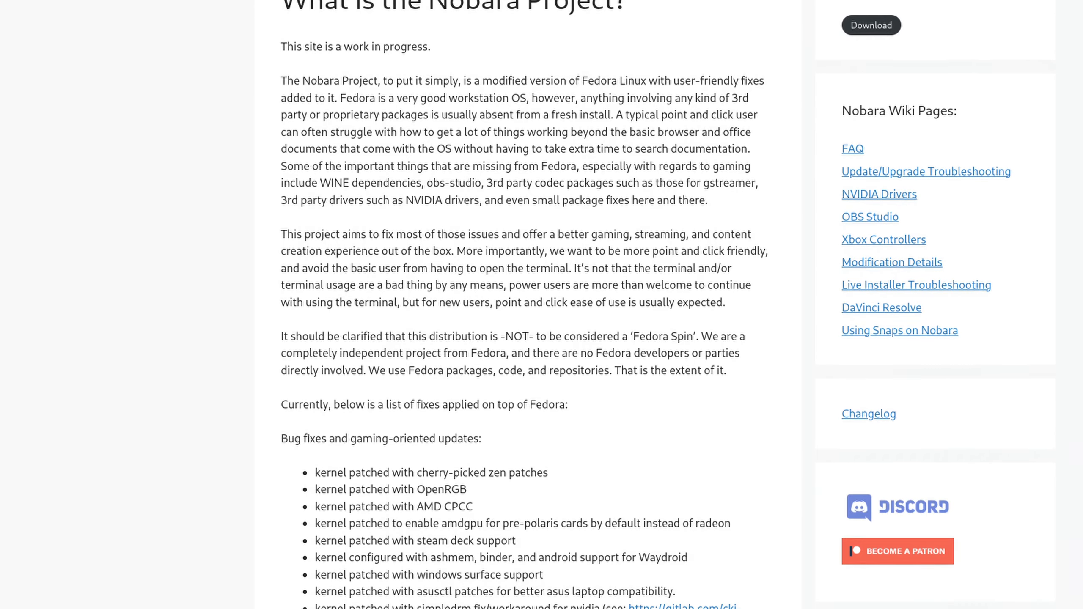
Step: Scroll the Nobara Project page to its list of kernel patches and gaming fixes
scroll(down, 3)
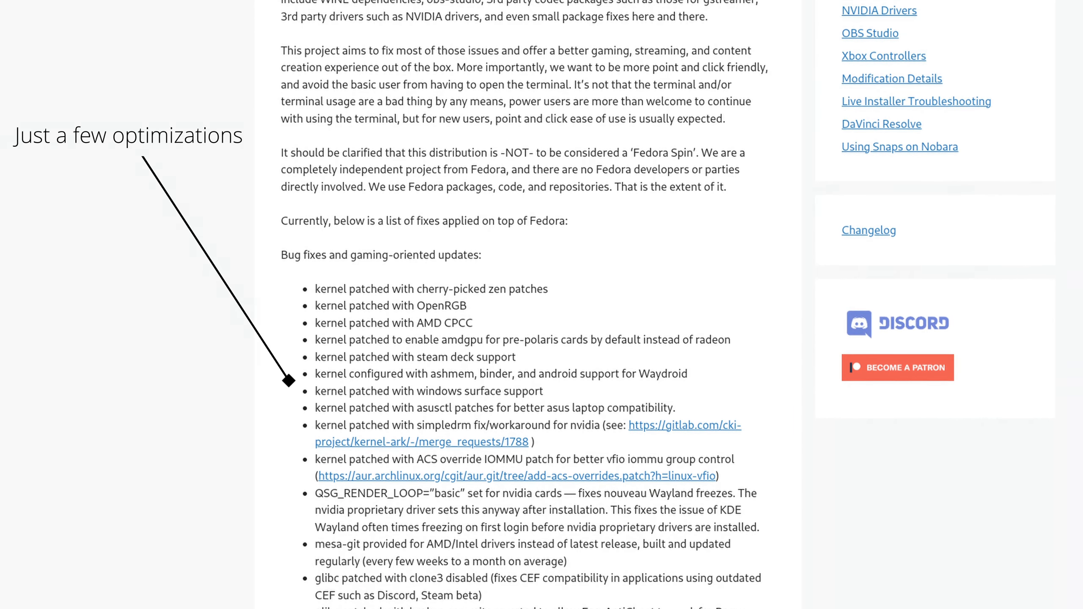
scroll(down, 3)
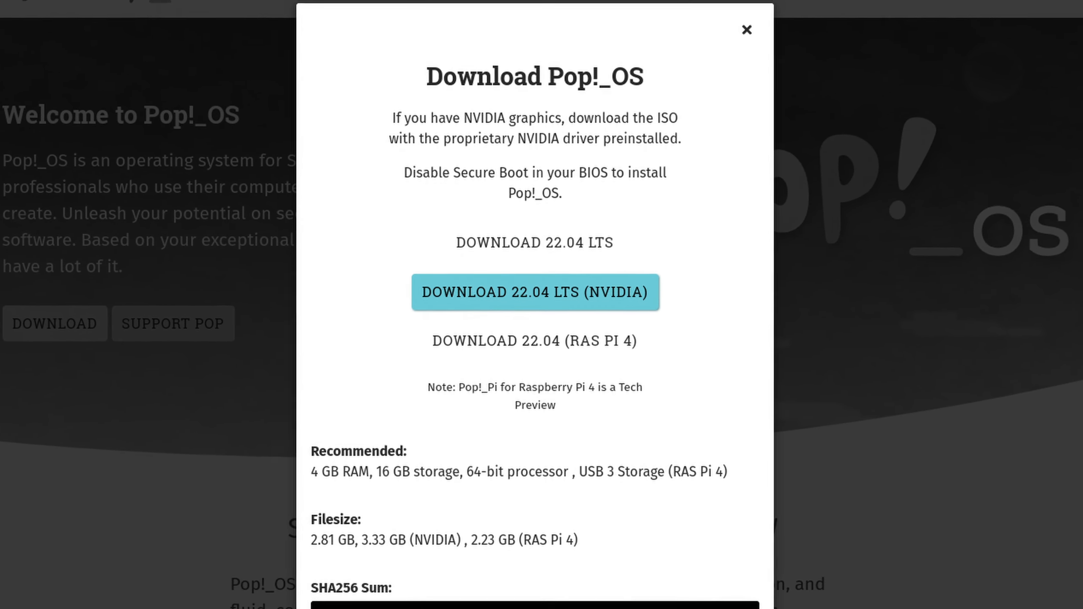
Step: Download the Pop!_OS 22.04 LTS NVIDIA ISO
click(746, 30)
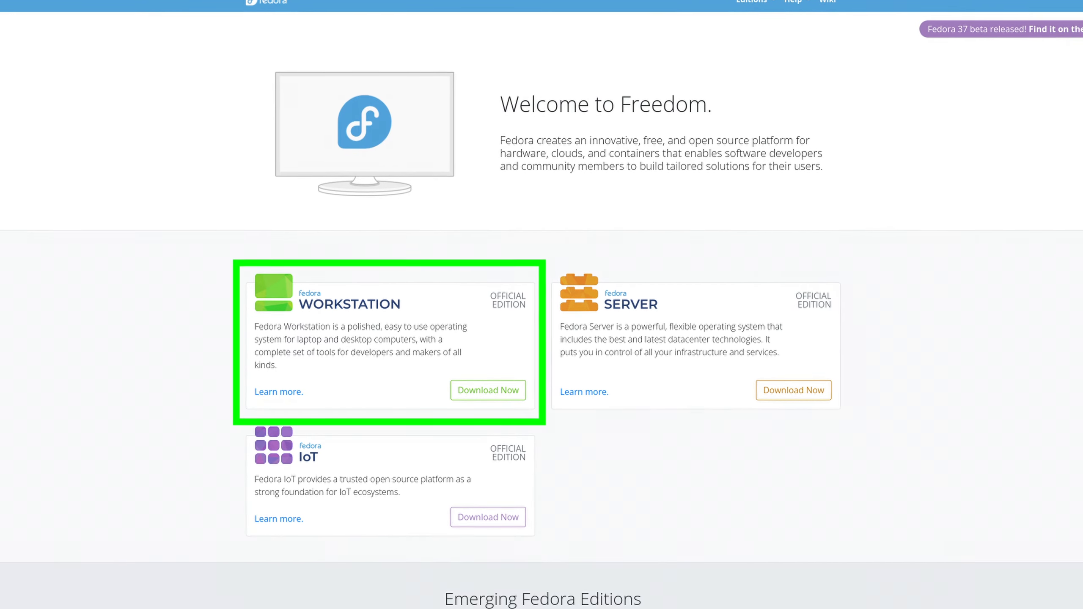
Step: Download the Fedora 36 Workstation x86_64 Live ISO from the Workstation page
click(487, 389)
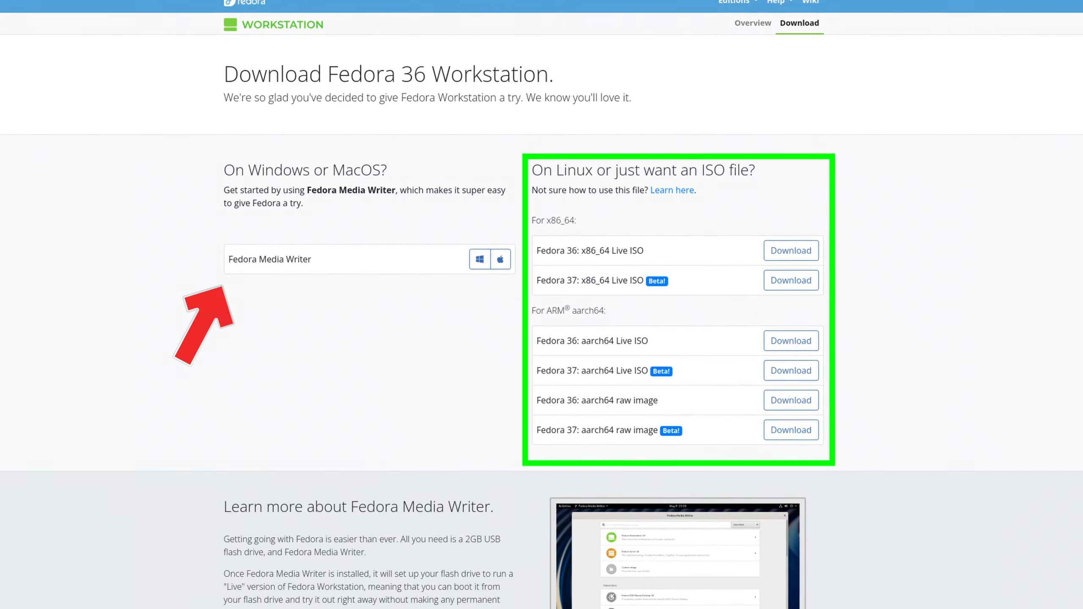
click(790, 280)
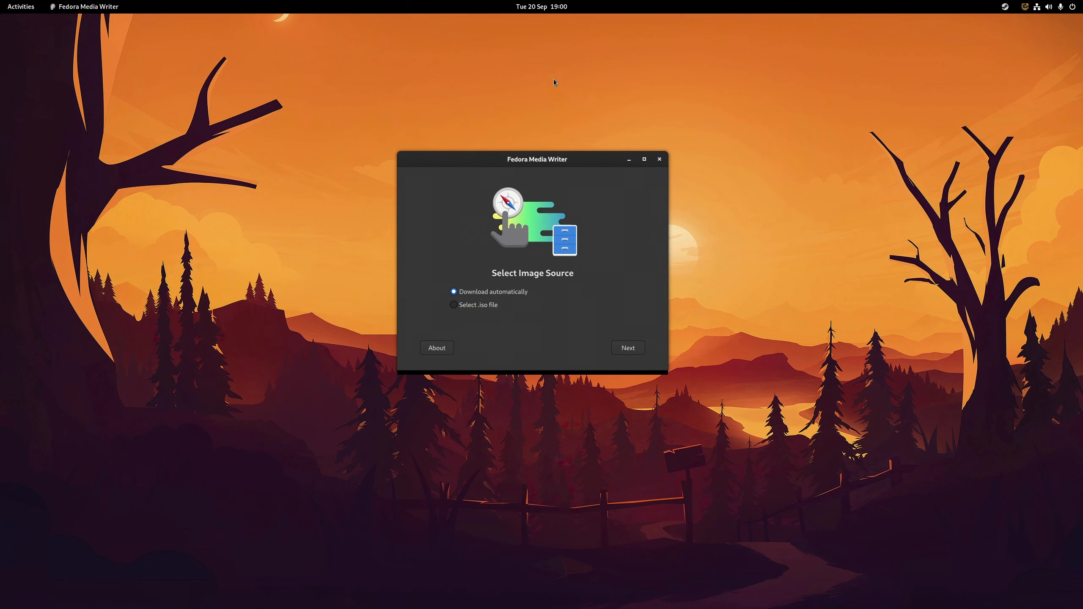
Step: Set the downloaded Fedora Workstation Live ISO as the local image source for writing
click(454, 305)
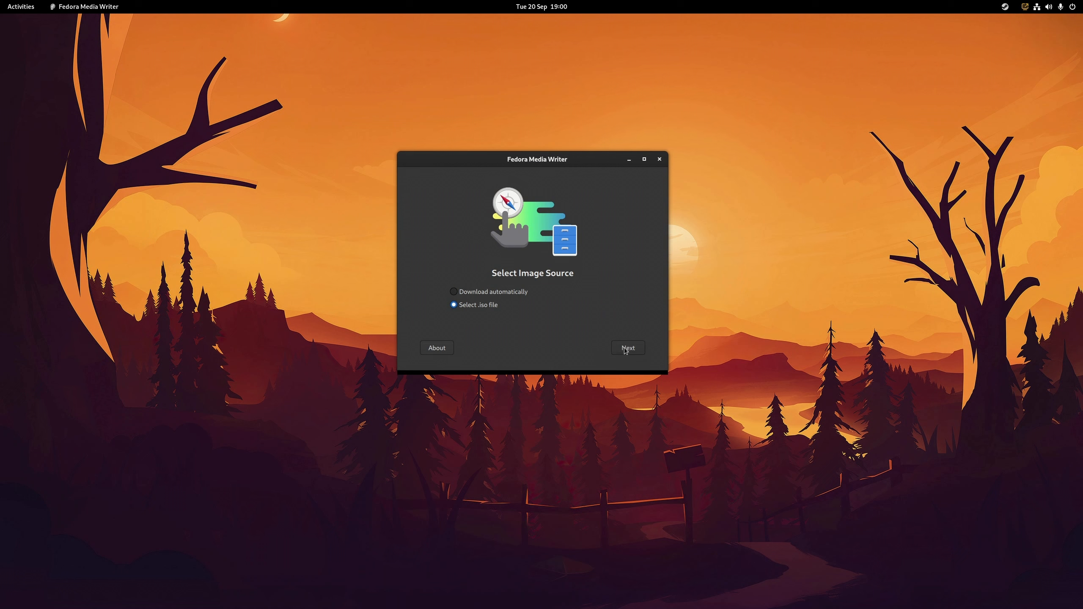
click(626, 348)
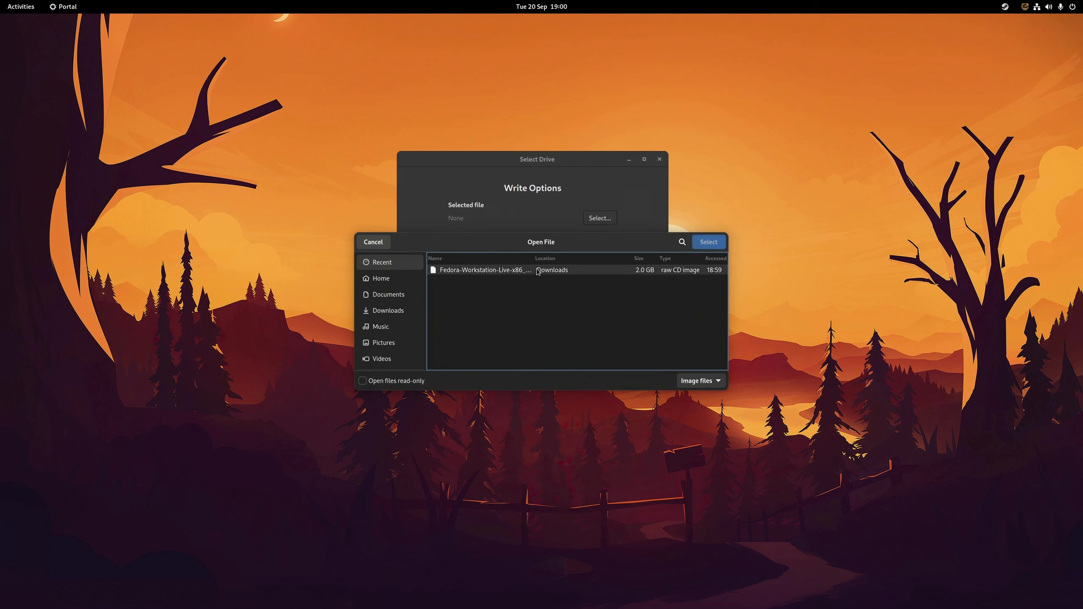
click(708, 242)
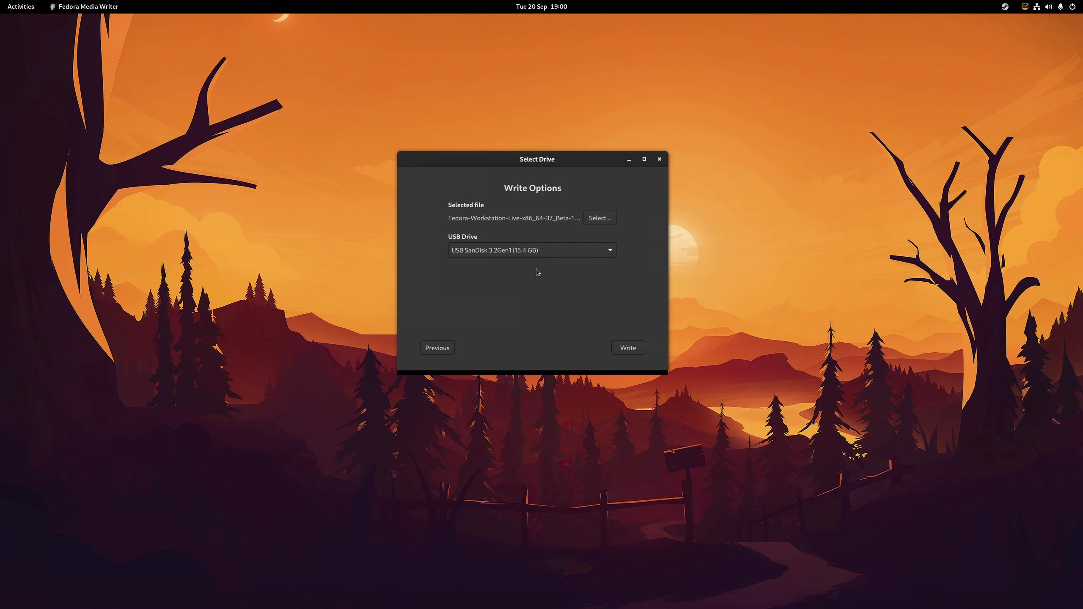